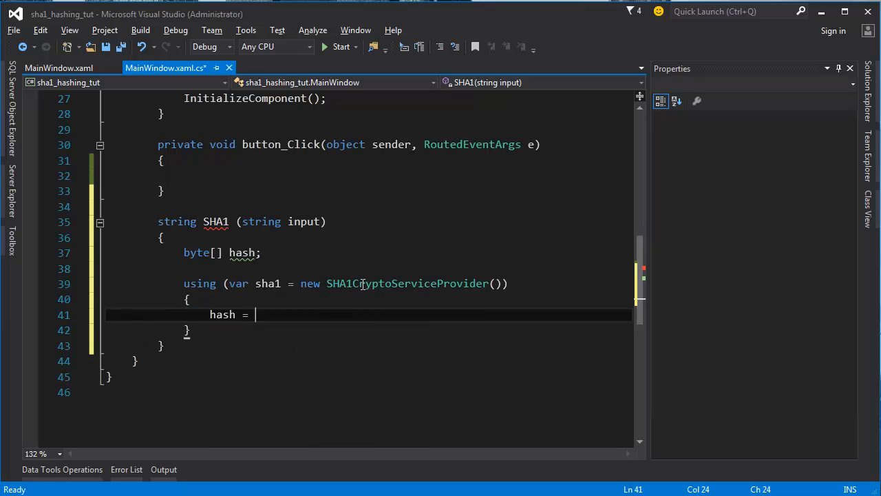
pyautogui.write('sha1.ComputeHash(Encoding.Unicode')
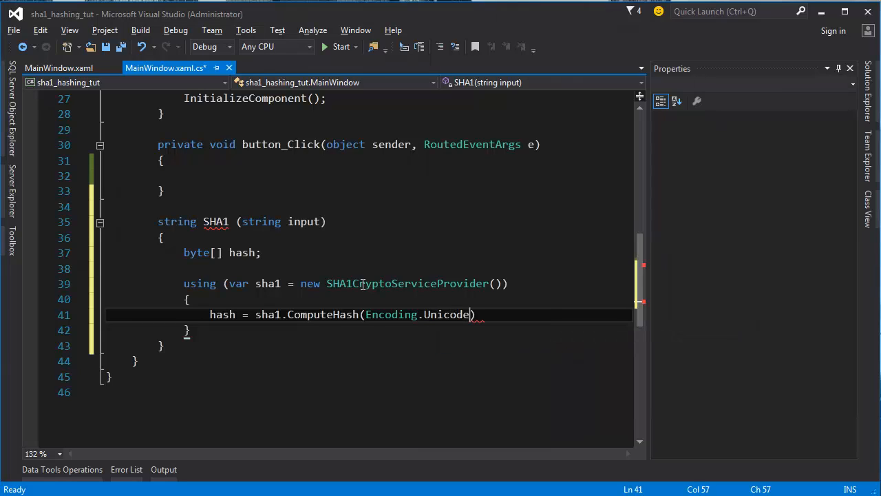
pyautogui.write('.GetBytes(ino')
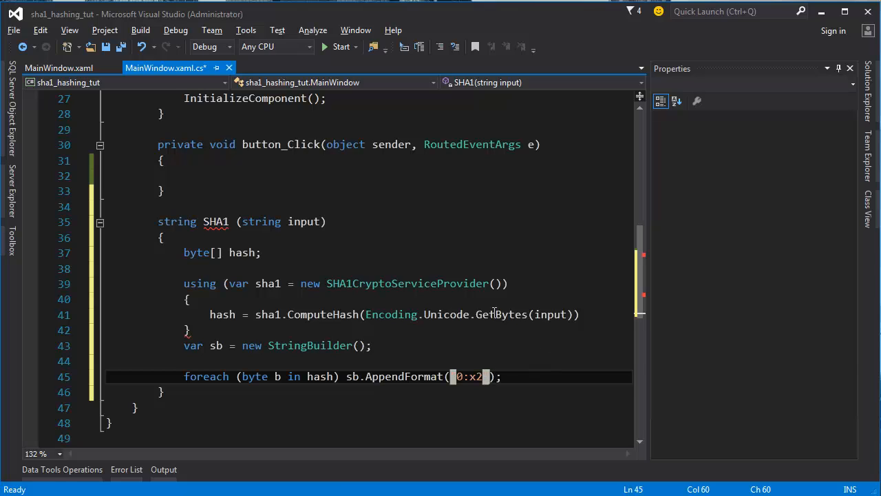
pyautogui.write('outTxt.Text = S')
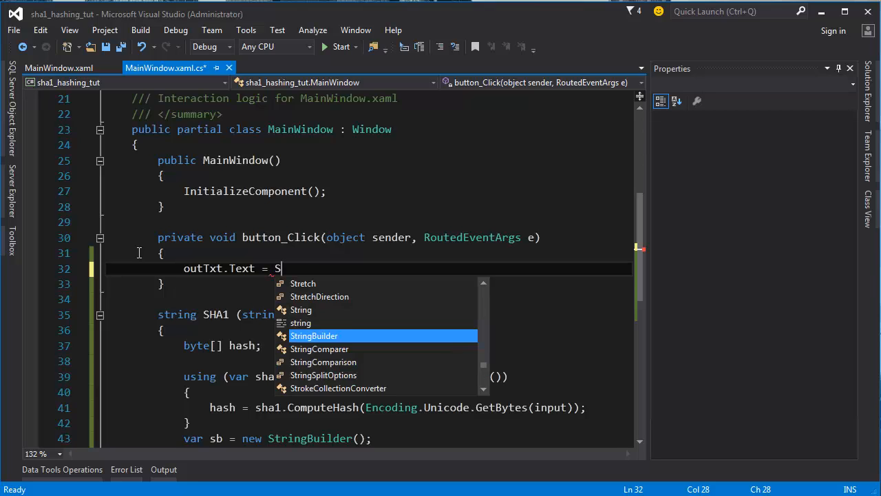